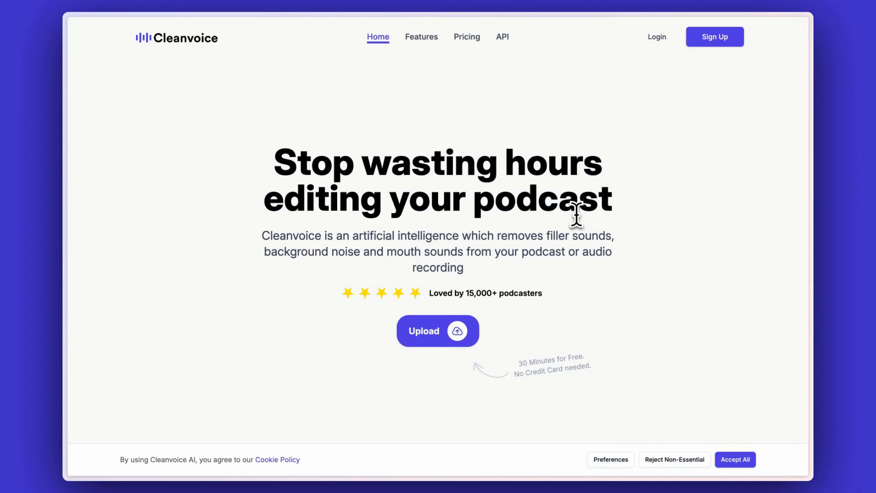
mouse_move(460, 350)
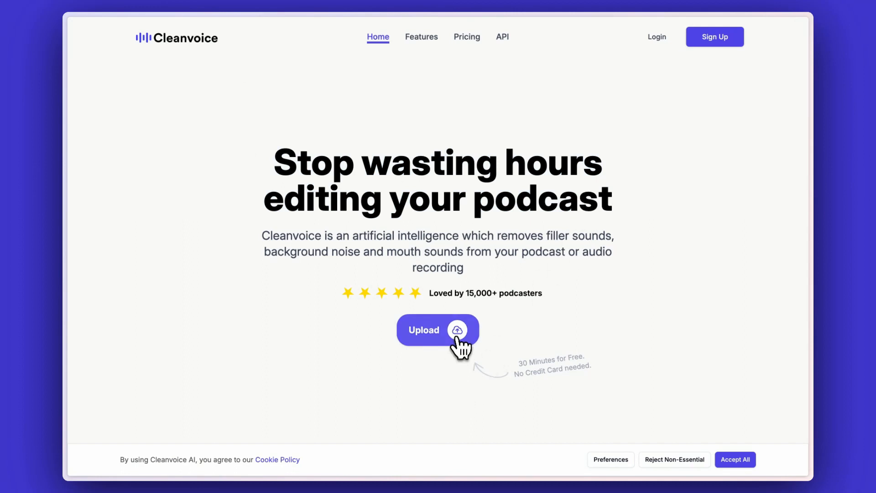
Step: Start a new upload from the Cleanvoice home page to bring up the welcome message
left_click(438, 330)
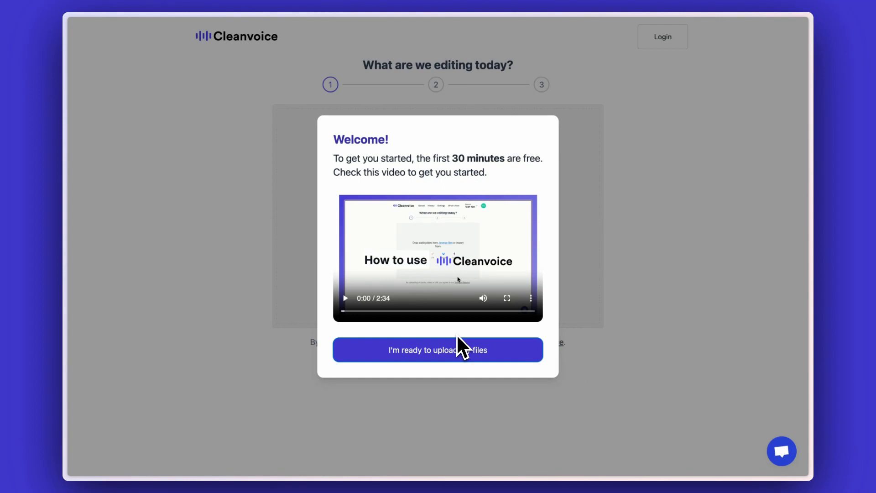
Step: Dismiss the welcome introduction and upload the audio file intro.wav from the device
left_click(438, 350)
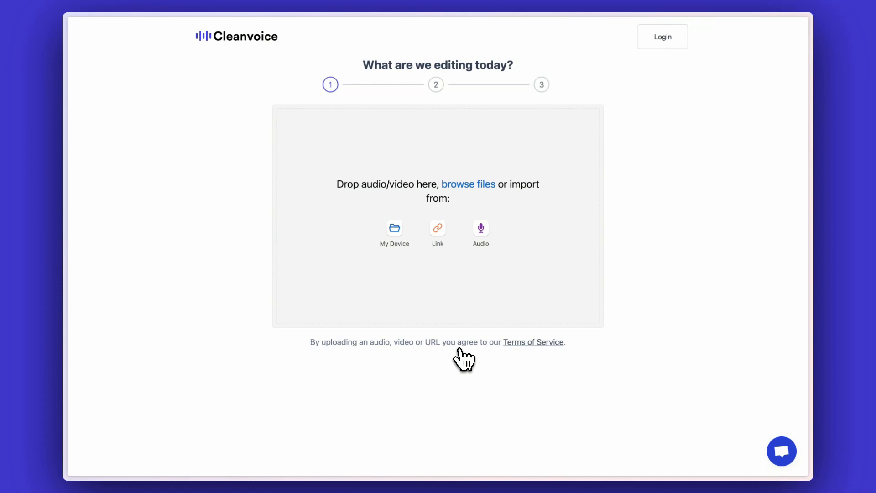
mouse_move(388, 190)
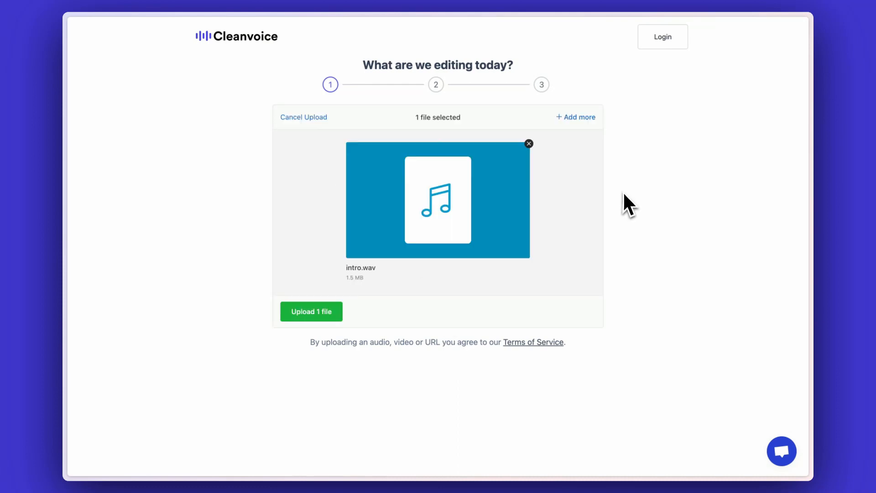
left_click(311, 312)
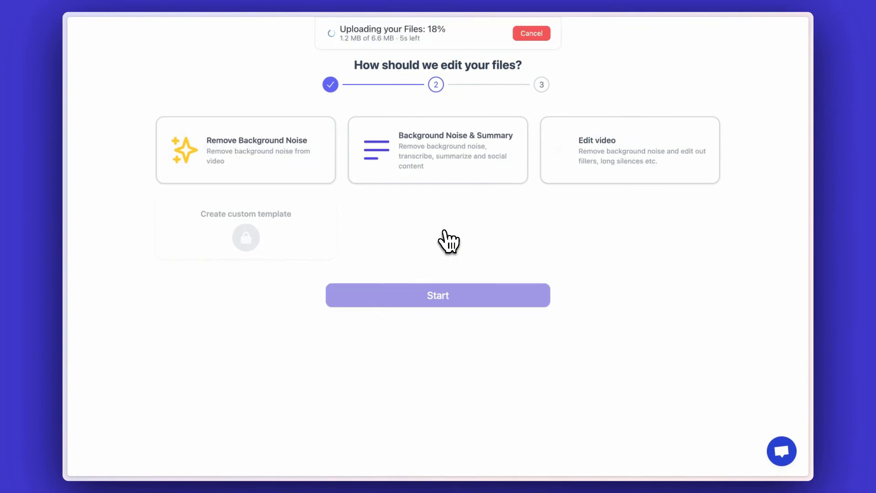
Step: Start cleaning with the Edit video template: noise removal plus cutting fillers and silences
left_click(630, 151)
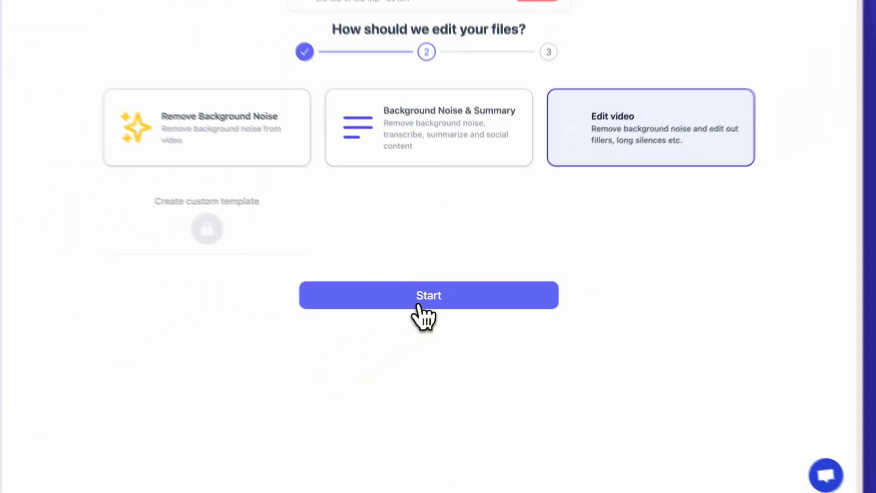
left_click(429, 295)
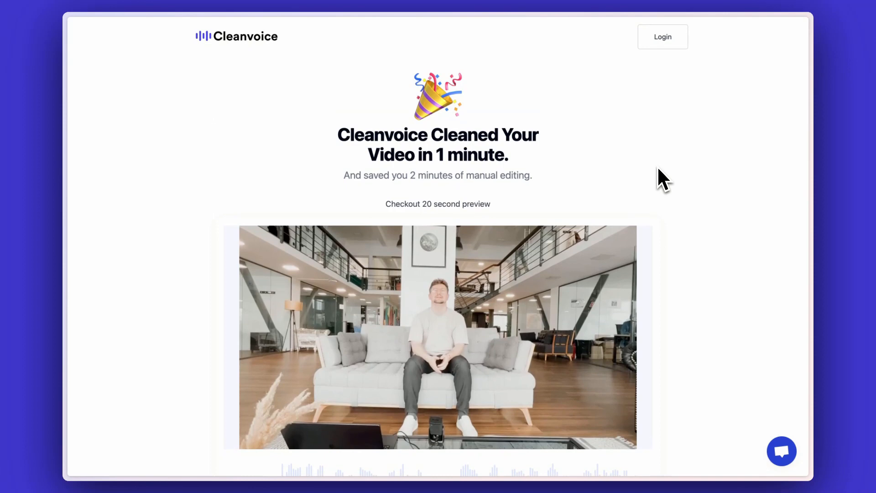
Step: Scroll past the cleaned-video preview and choose Sign Up & Download File
scroll("down", 3)
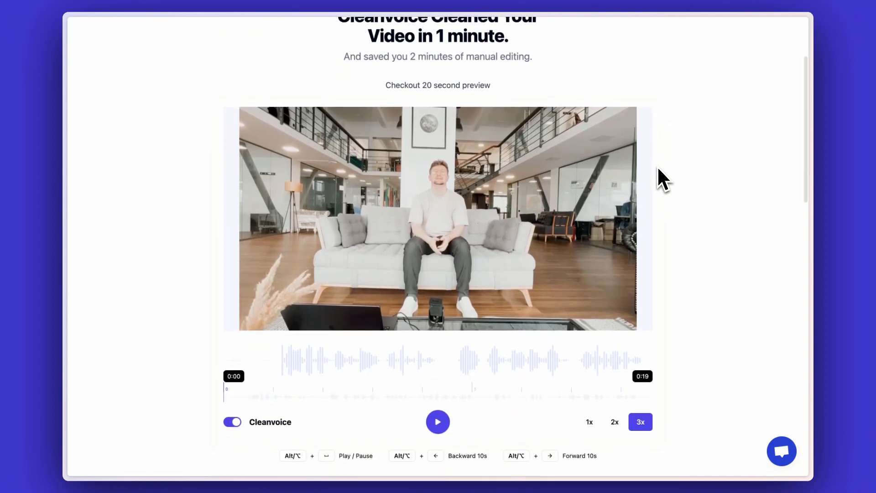
scroll("down", 3)
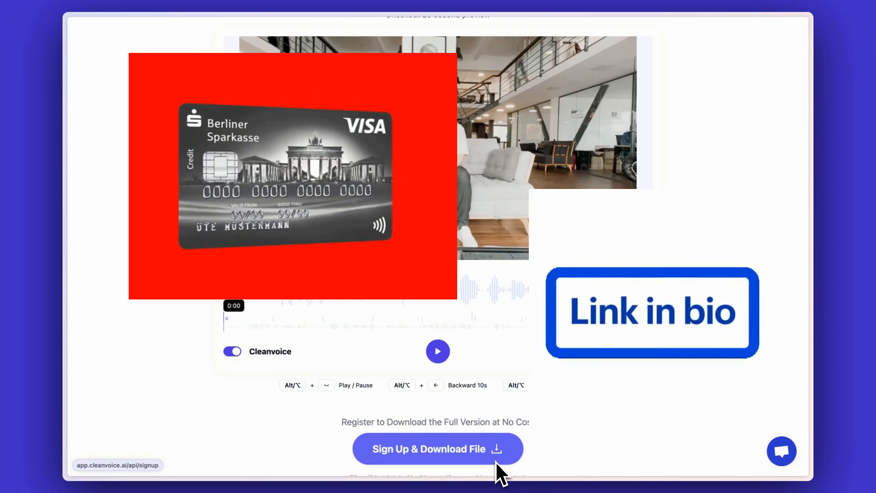
left_click(438, 448)
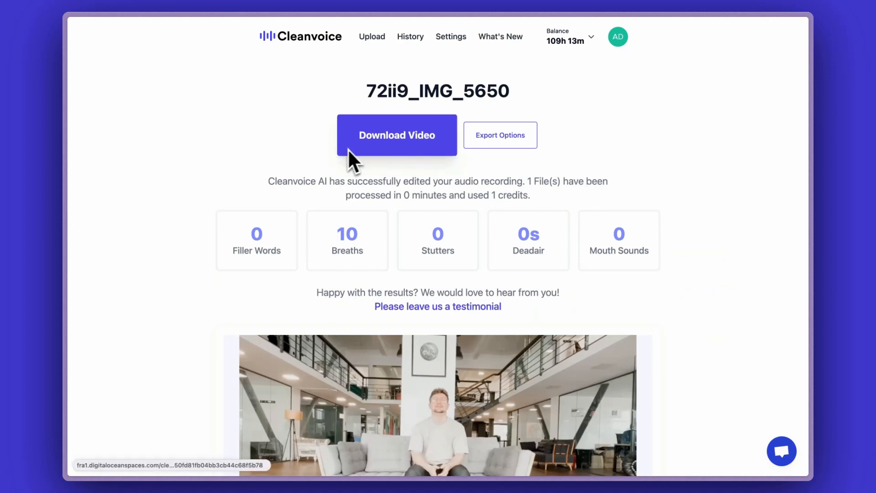
scroll("down", 3)
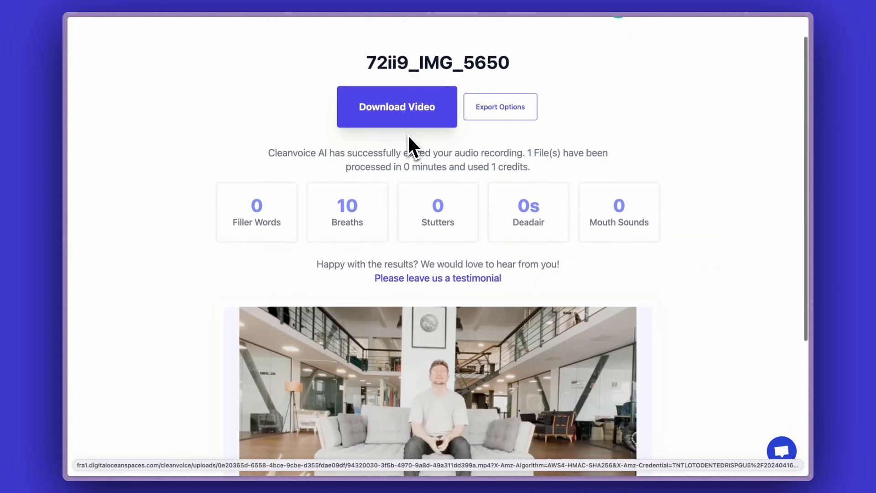
scroll("down", 3)
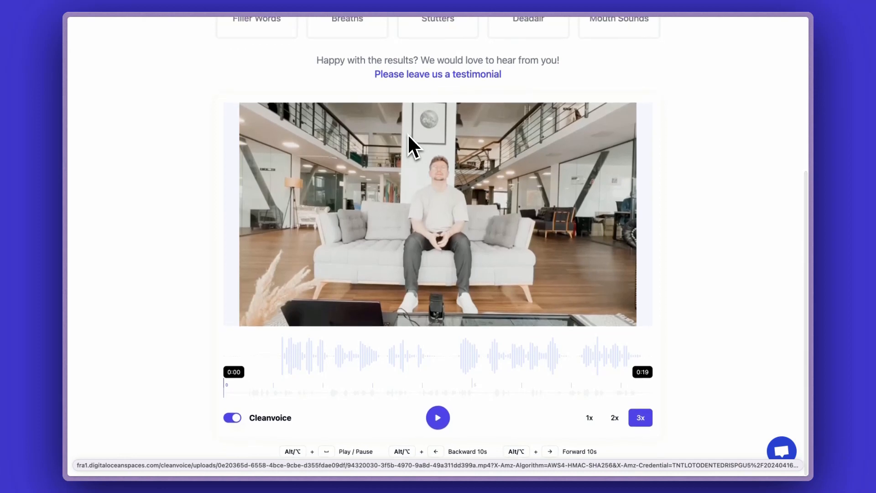